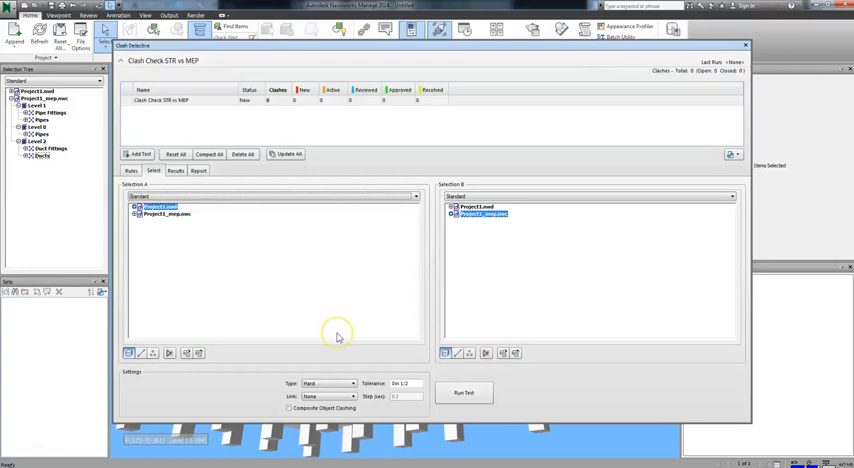
mouse_move(337, 330)
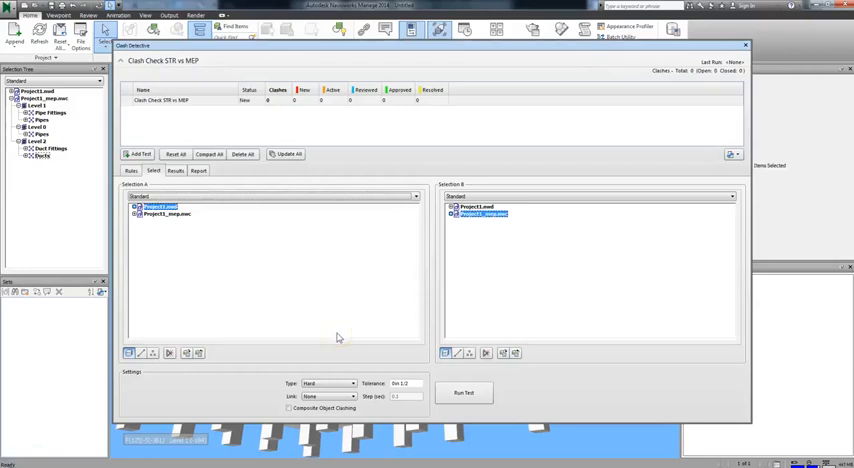
mouse_move(168, 239)
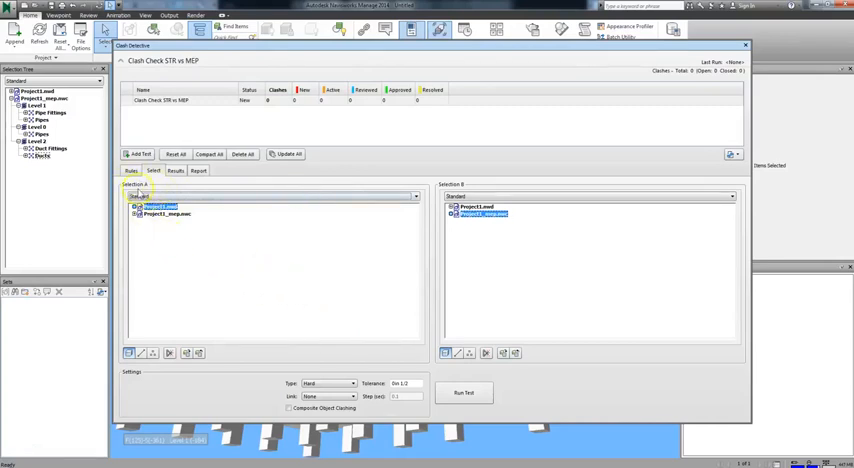
Browse Selection A's listing options and dismiss them without changes.
left_click(140, 196)
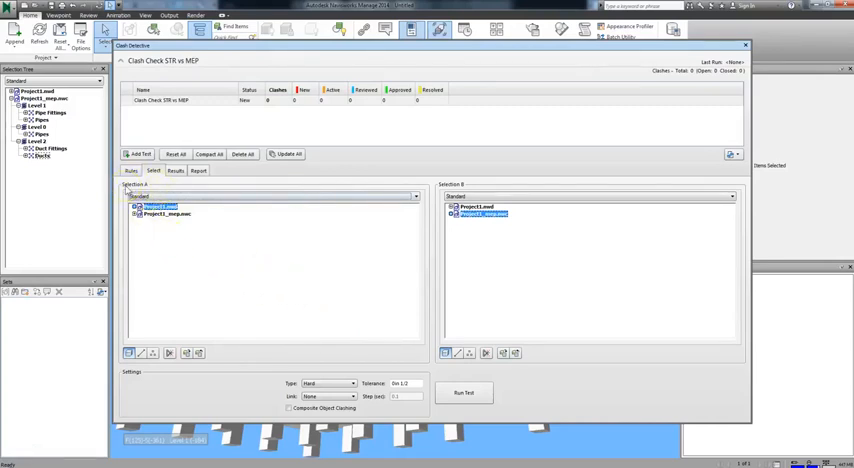
mouse_move(186, 273)
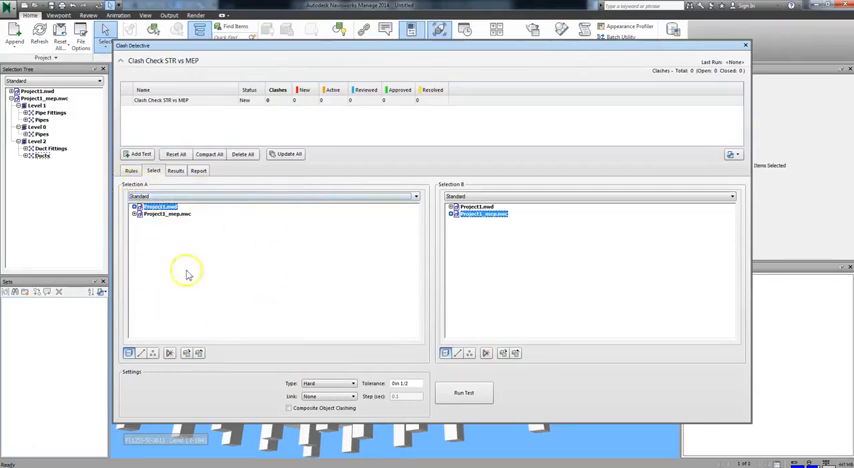
mouse_move(165, 253)
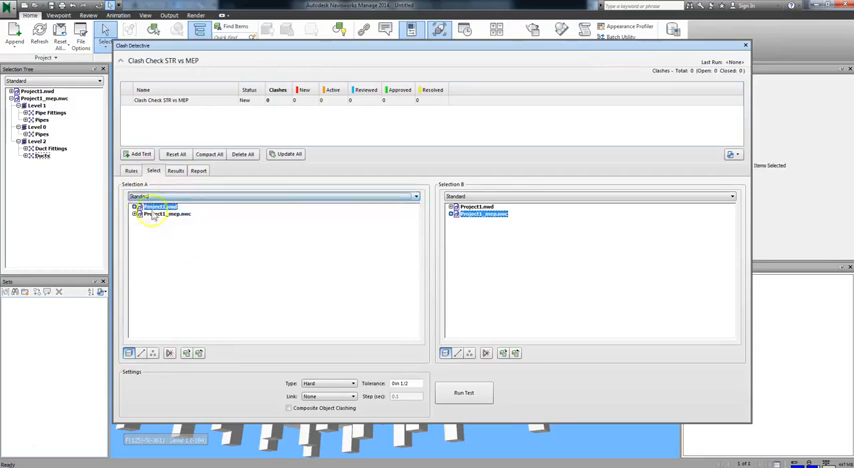
left_click(412, 196)
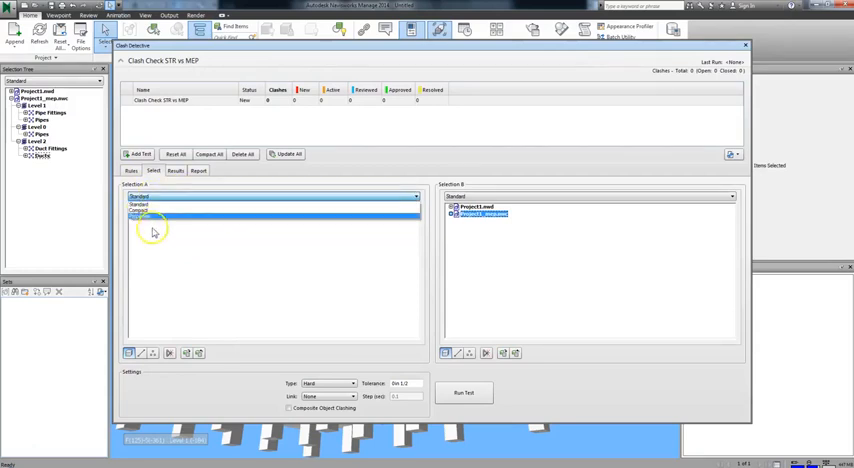
left_click(165, 207)
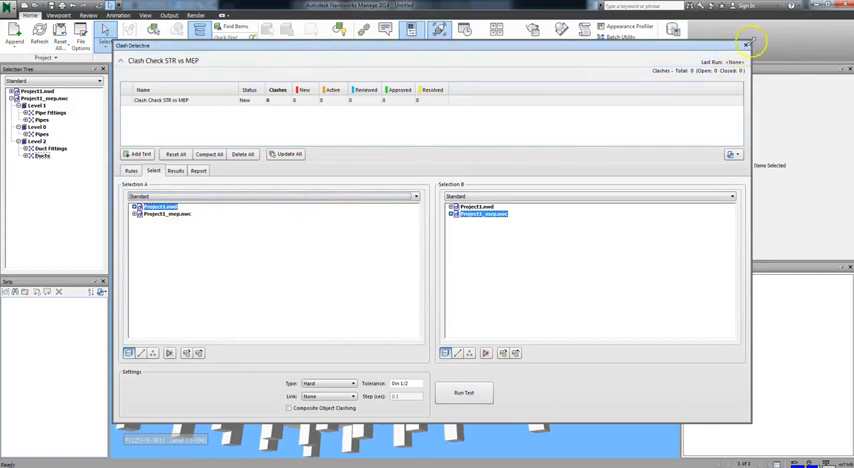
mouse_move(212, 272)
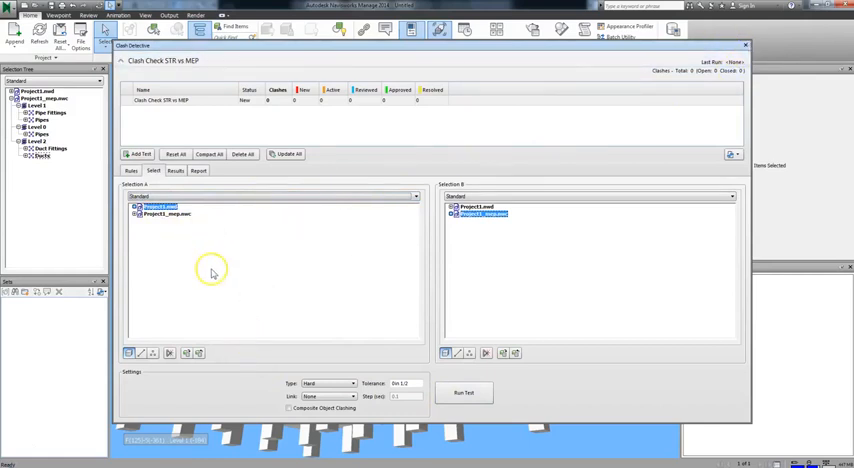
mouse_move(284, 229)
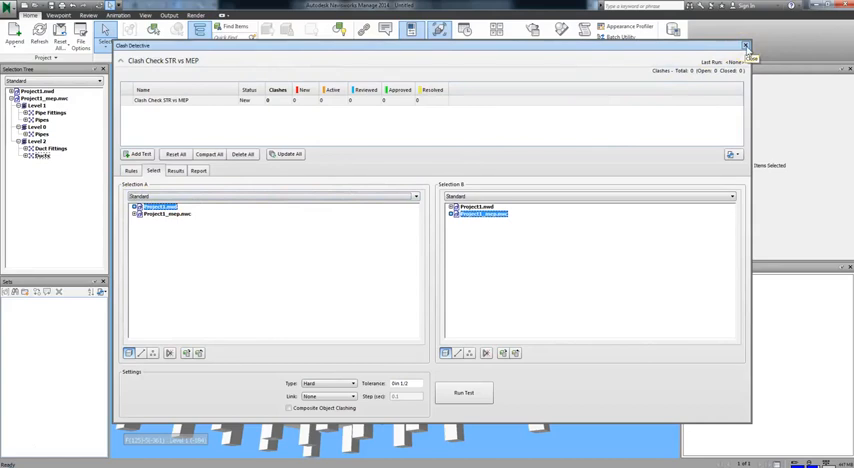
Close Clash Detective and save Level 1's Pipe Fittings and Pipes as set 'Pipe groups'.
left_click(745, 47)
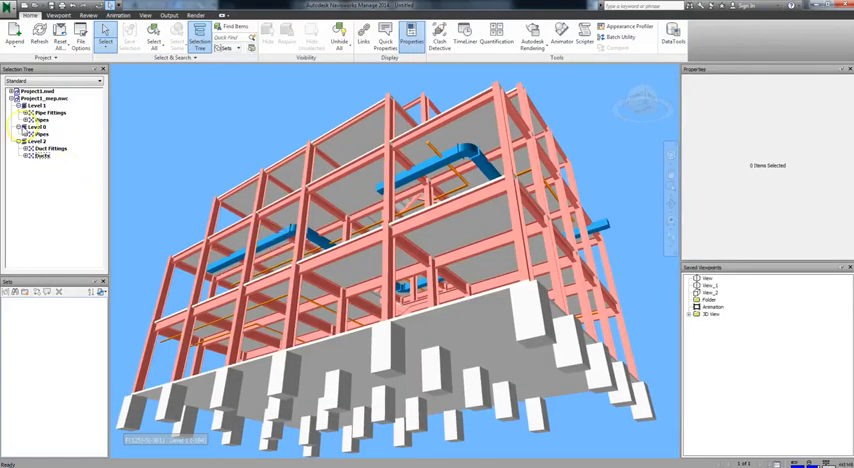
left_click(16, 98)
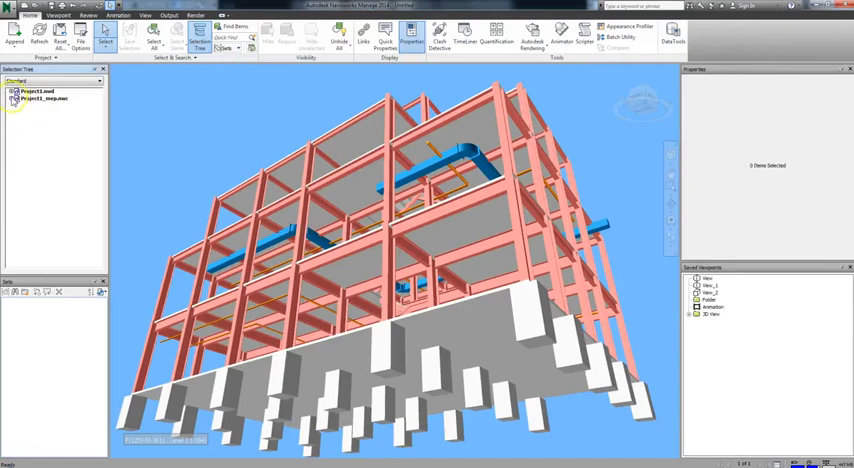
left_click(16, 99)
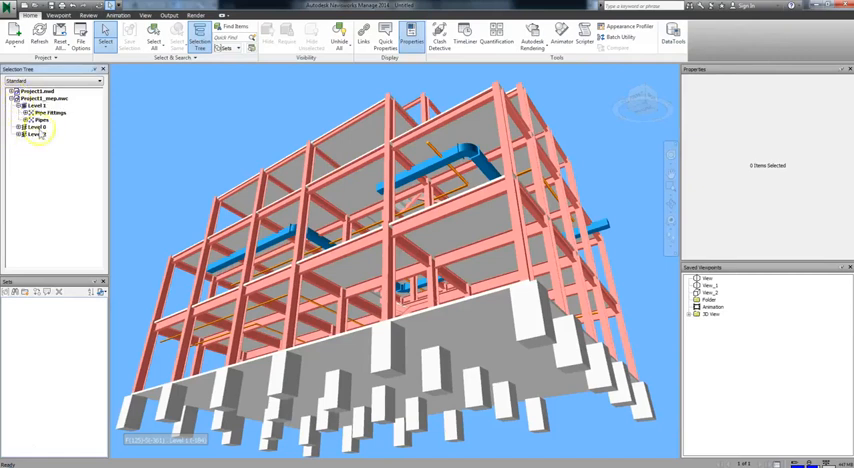
left_click(46, 113)
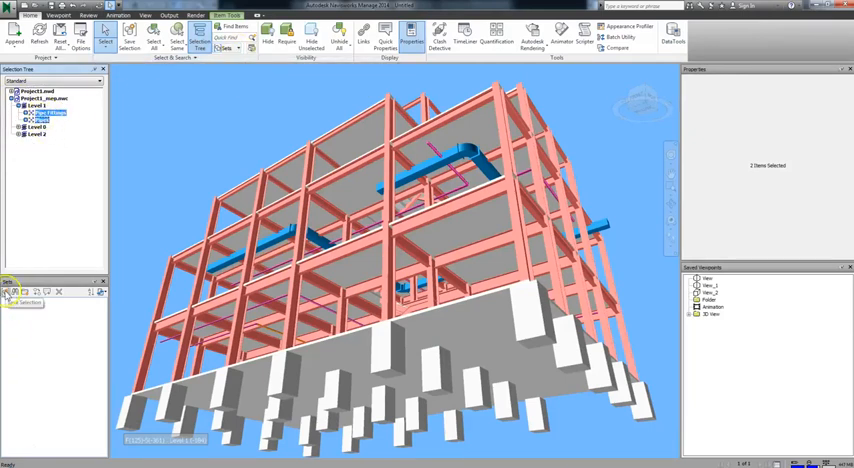
left_click(10, 290)
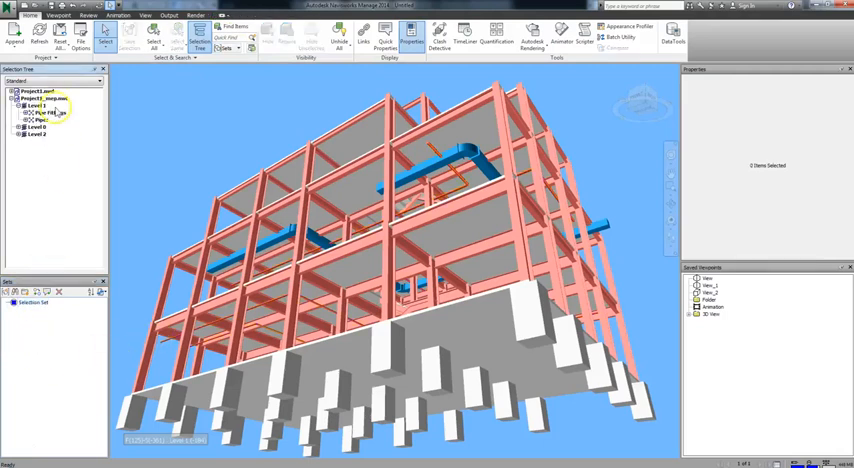
left_click(48, 112)
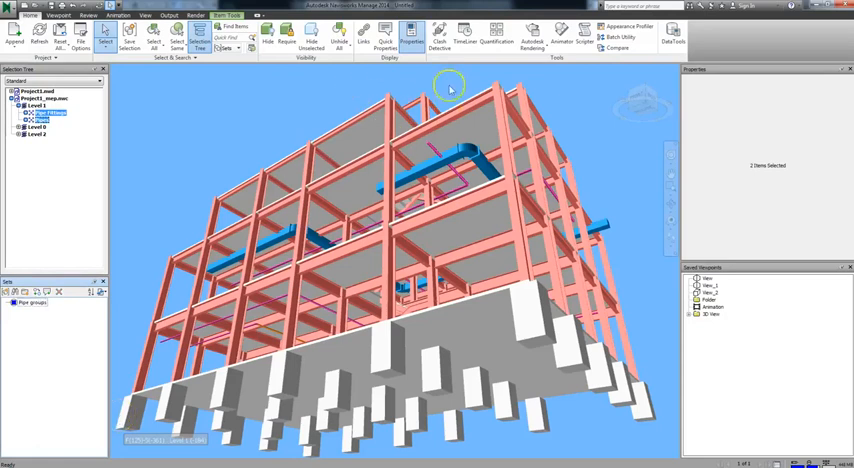
mouse_move(438, 35)
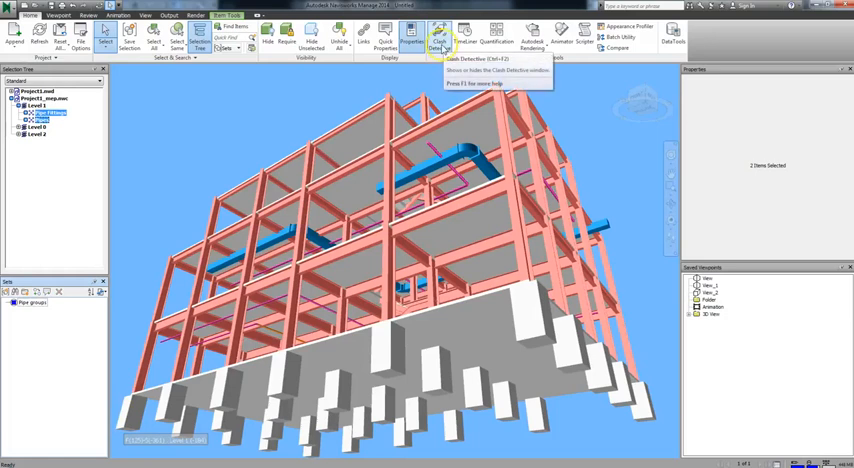
Reopen Clash Detective and switch Selection A to Sets, choosing 'Pipe groups'.
left_click(439, 32)
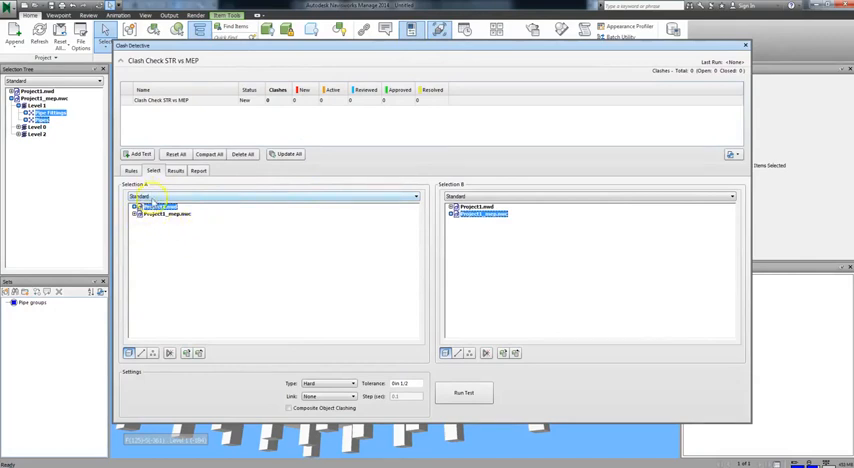
left_click(413, 195)
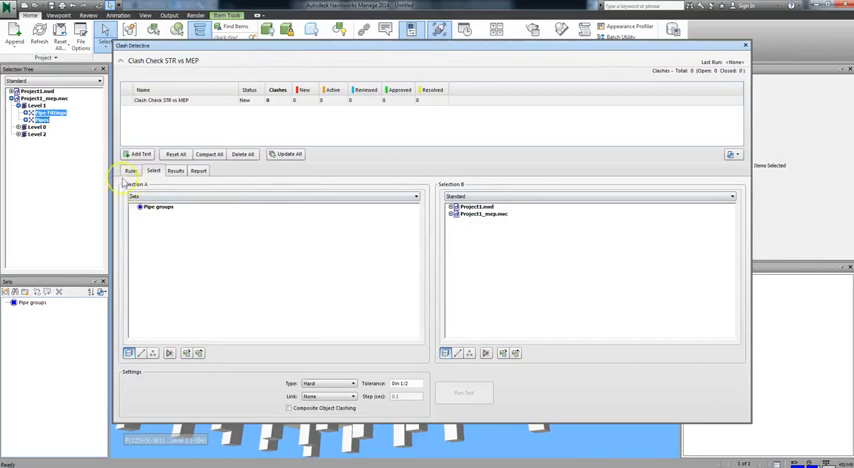
left_click(158, 207)
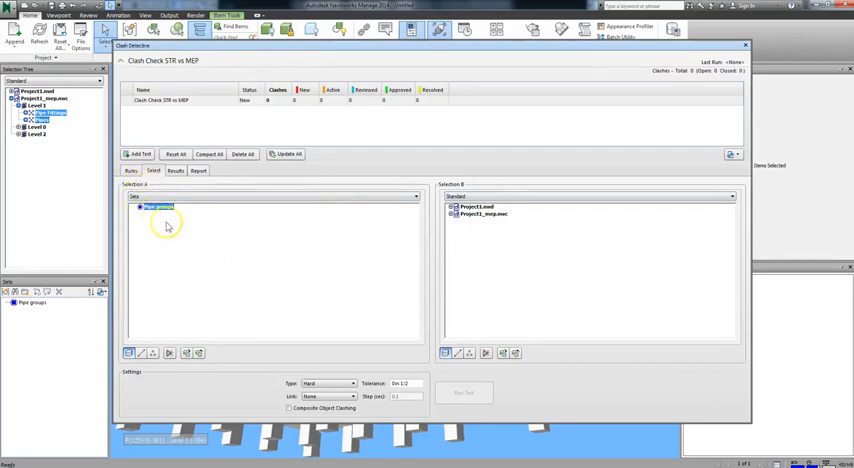
mouse_move(159, 247)
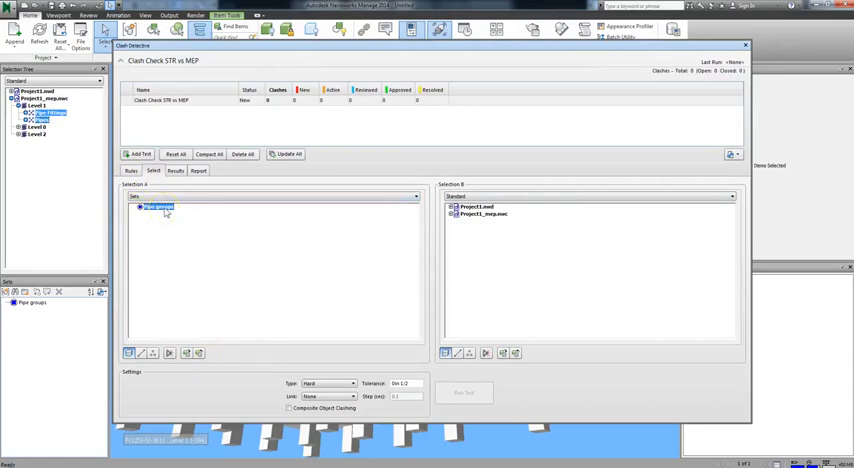
mouse_move(170, 353)
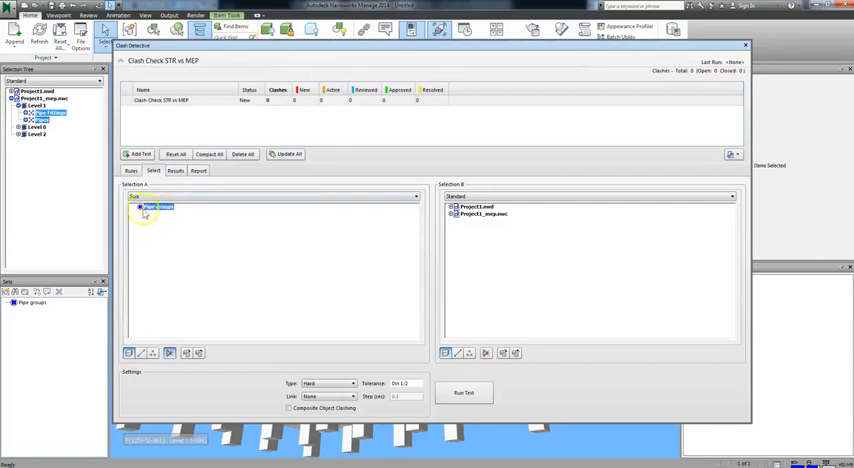
left_click(155, 207)
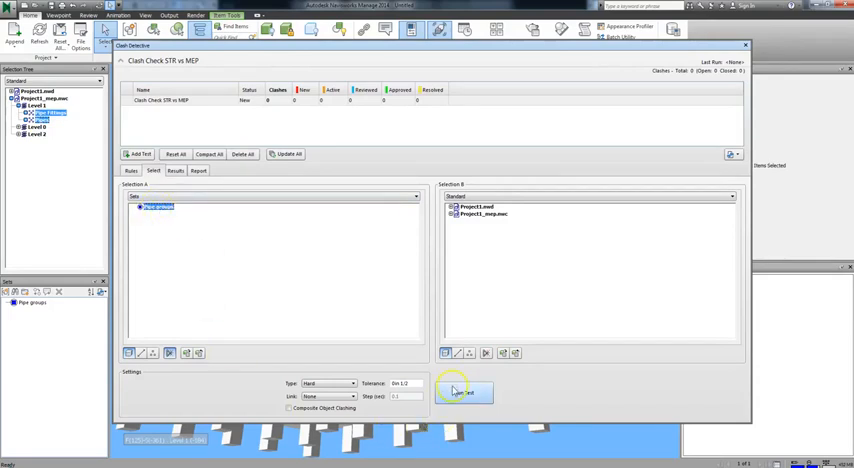
mouse_move(383, 311)
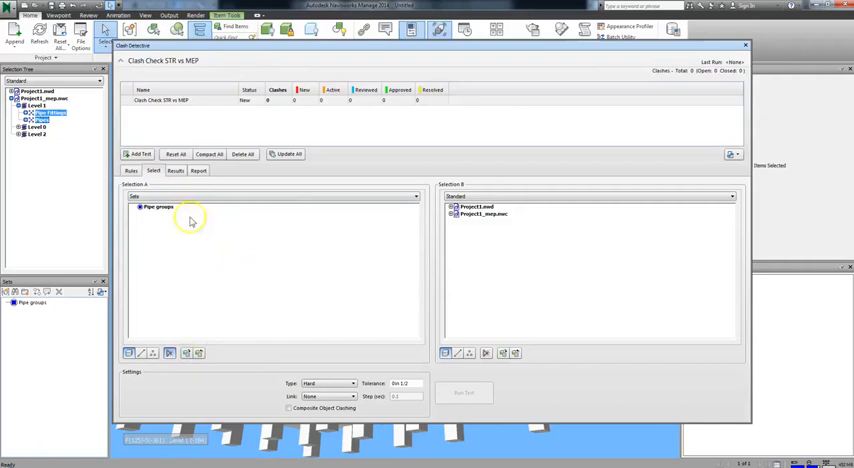
Return Selection A to Standard, load the selected structural columns, and pick MEP for Selection B.
left_click(414, 196)
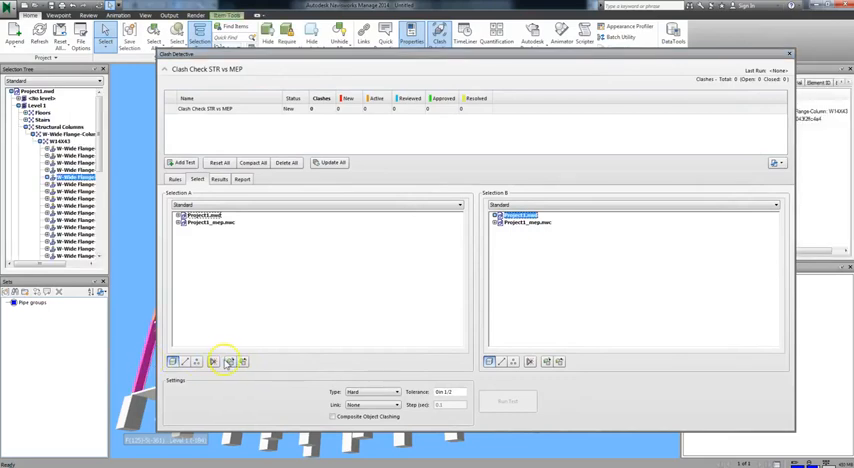
mouse_move(283, 196)
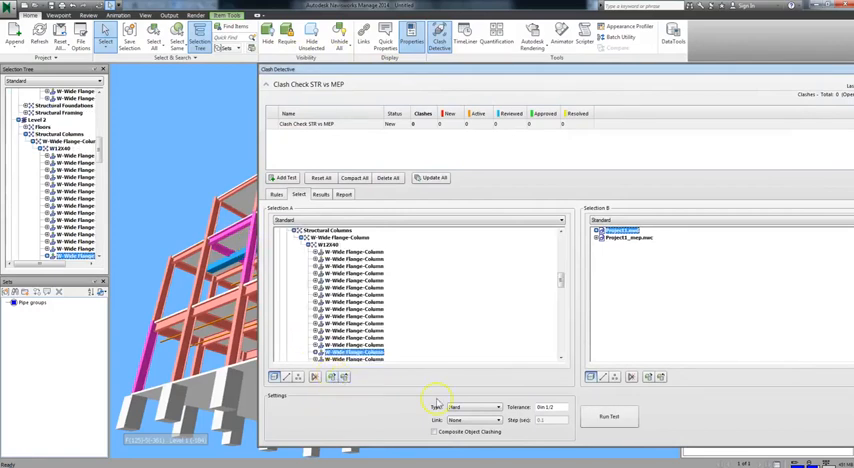
mouse_move(595, 452)
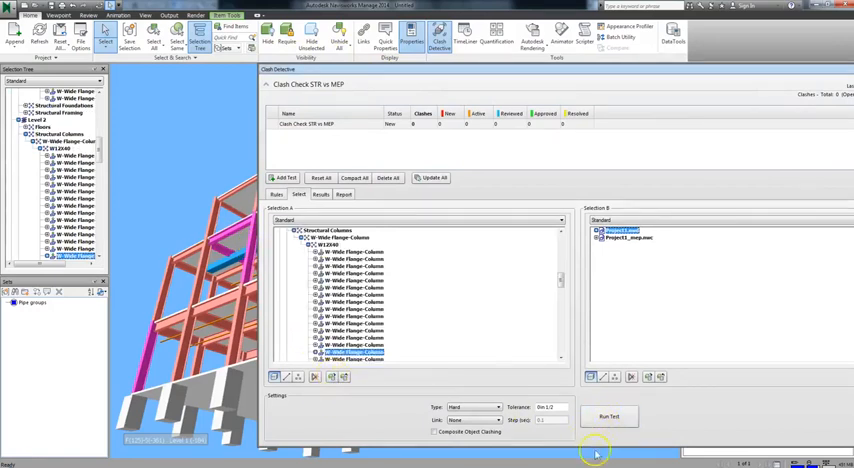
left_click(609, 416)
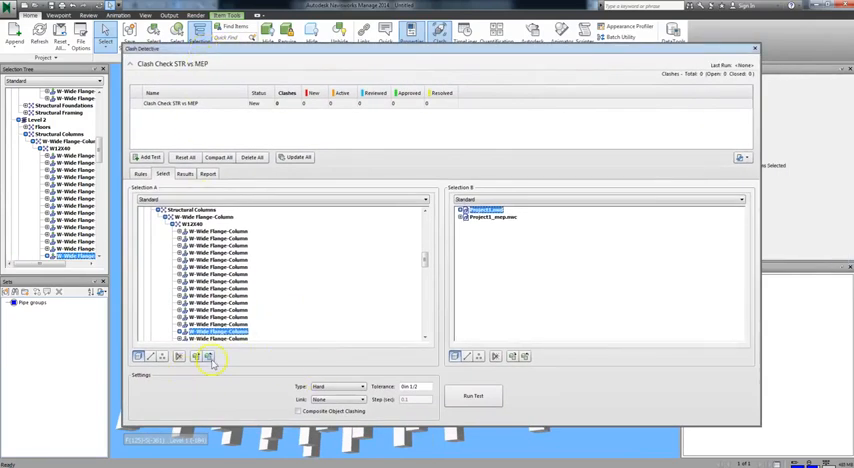
mouse_move(207, 356)
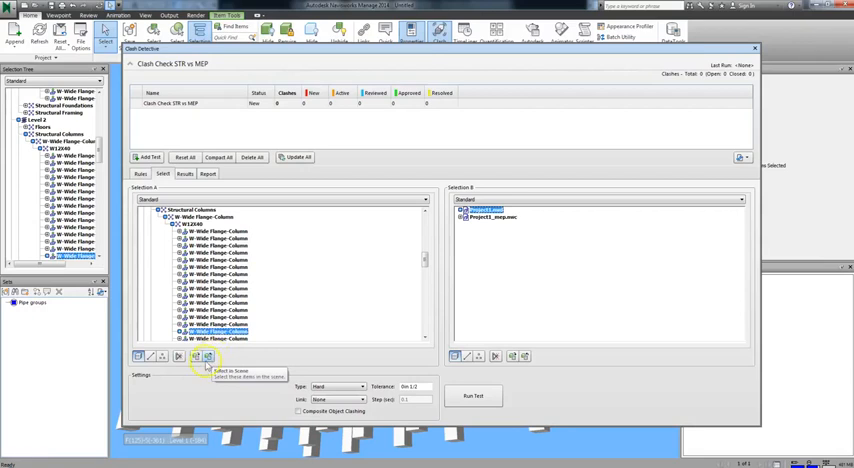
mouse_move(475, 225)
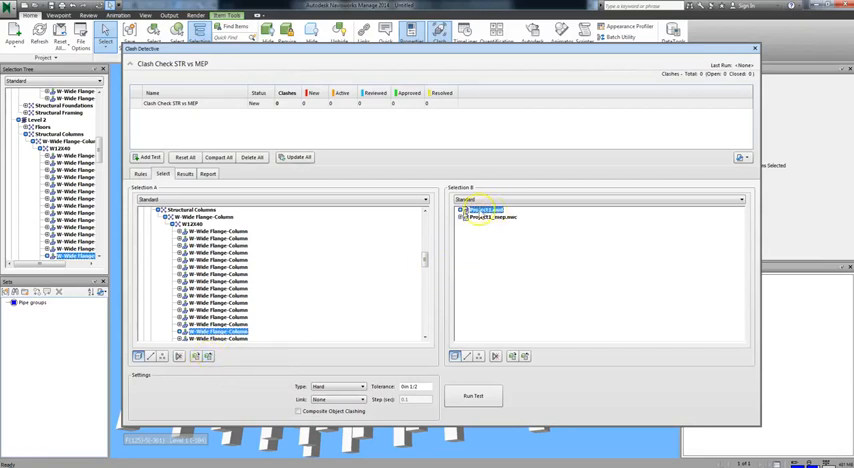
left_click(490, 208)
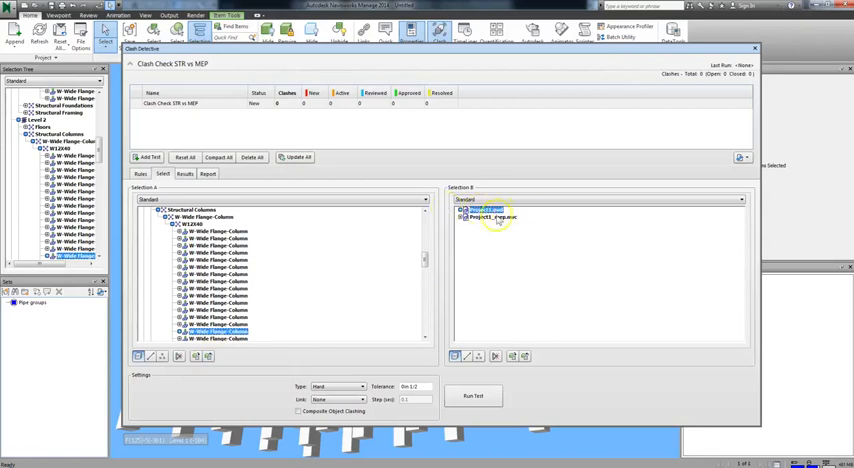